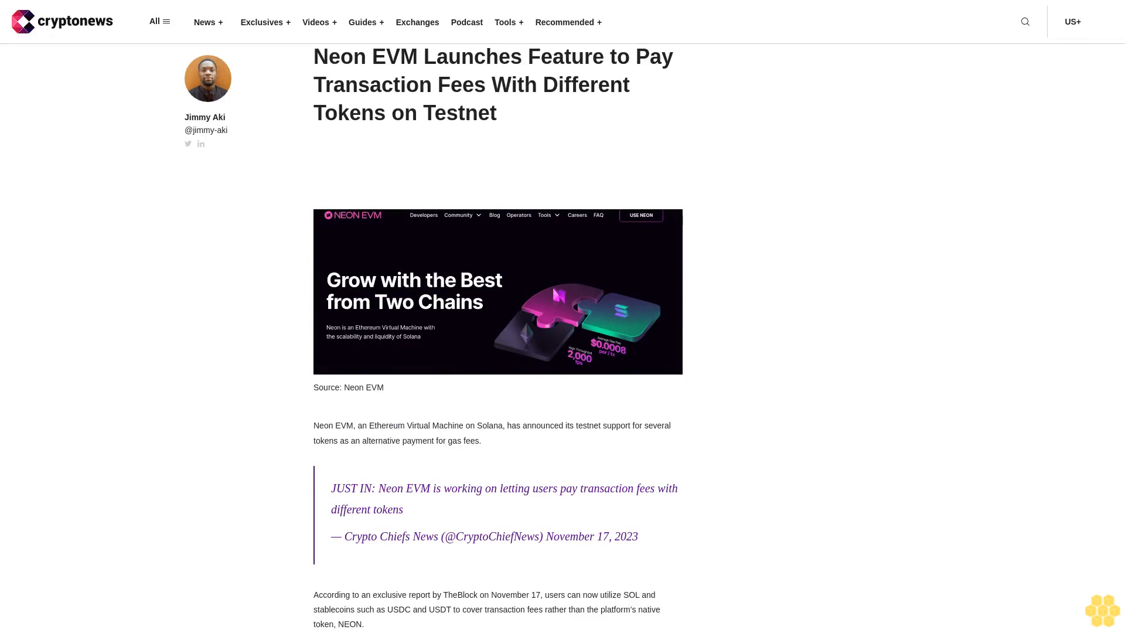
scroll(down, 3)
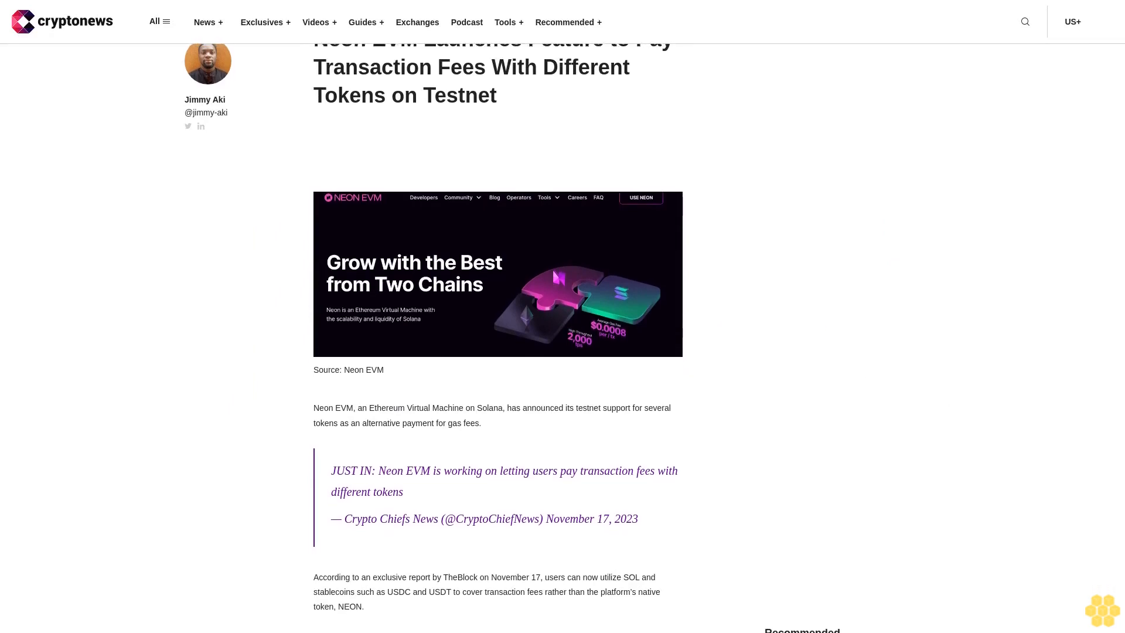
scroll(down, 3)
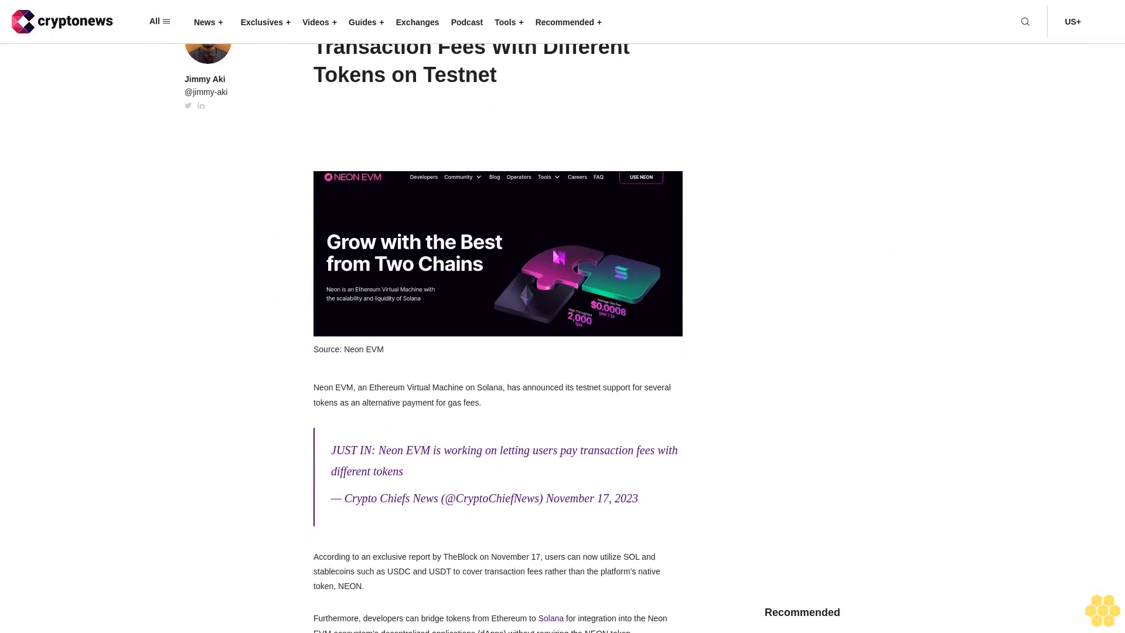
scroll(down, 3)
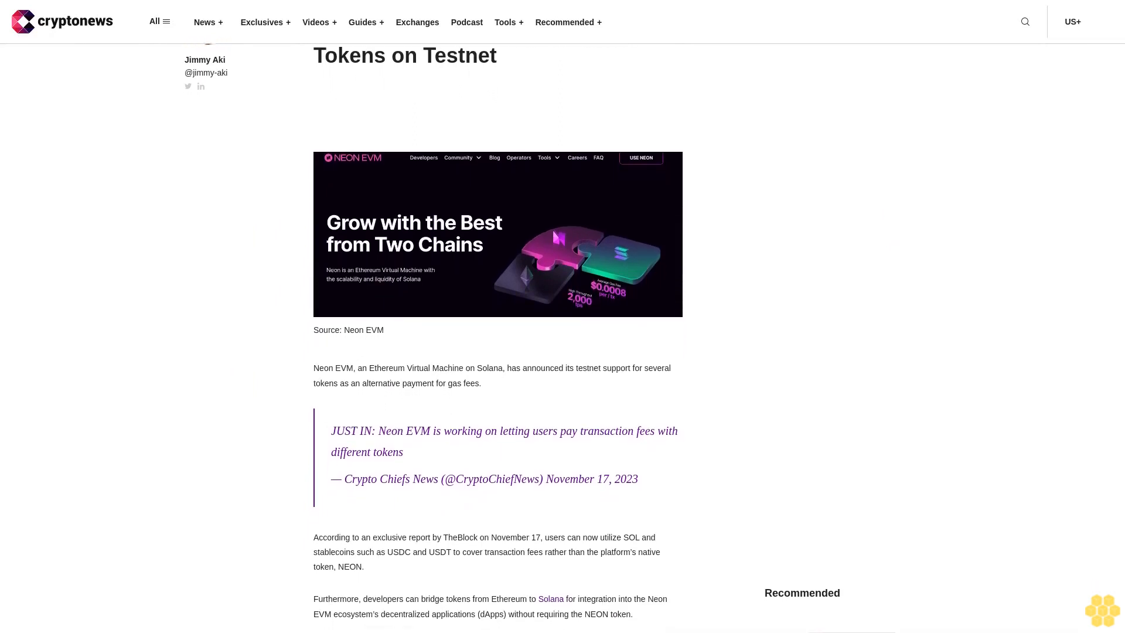
scroll(down, 3)
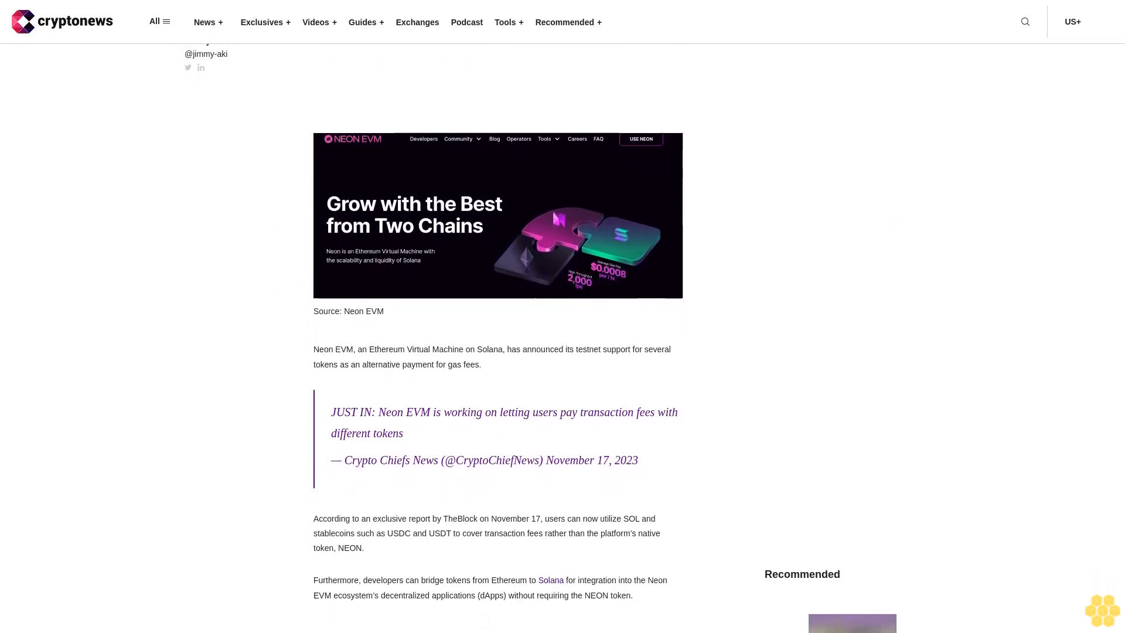
scroll(down, 3)
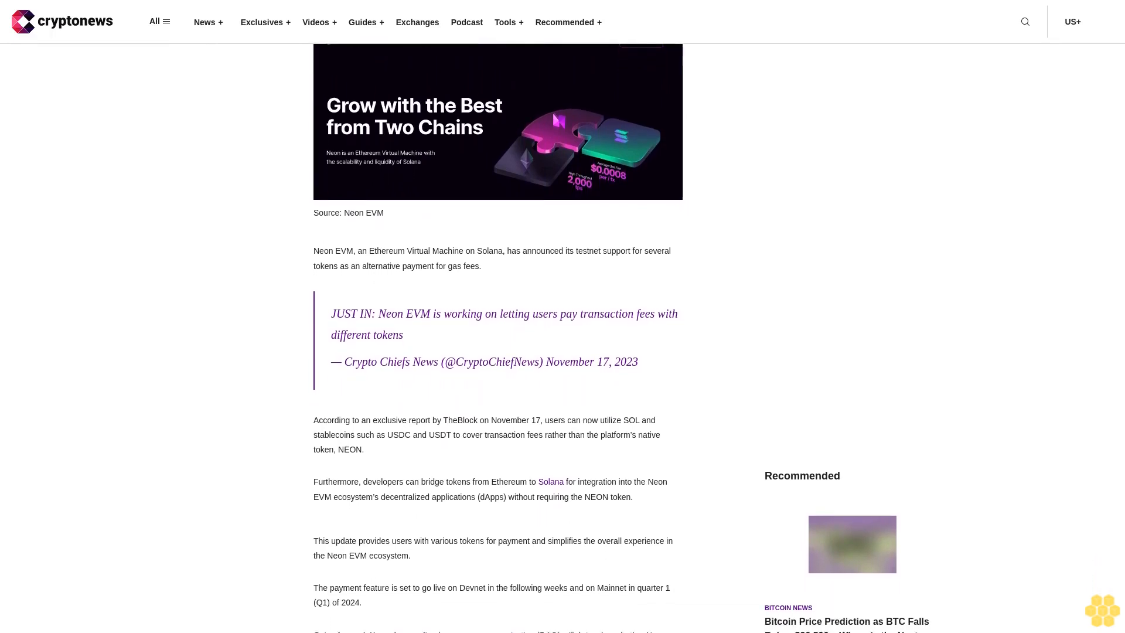
scroll(up, 3)
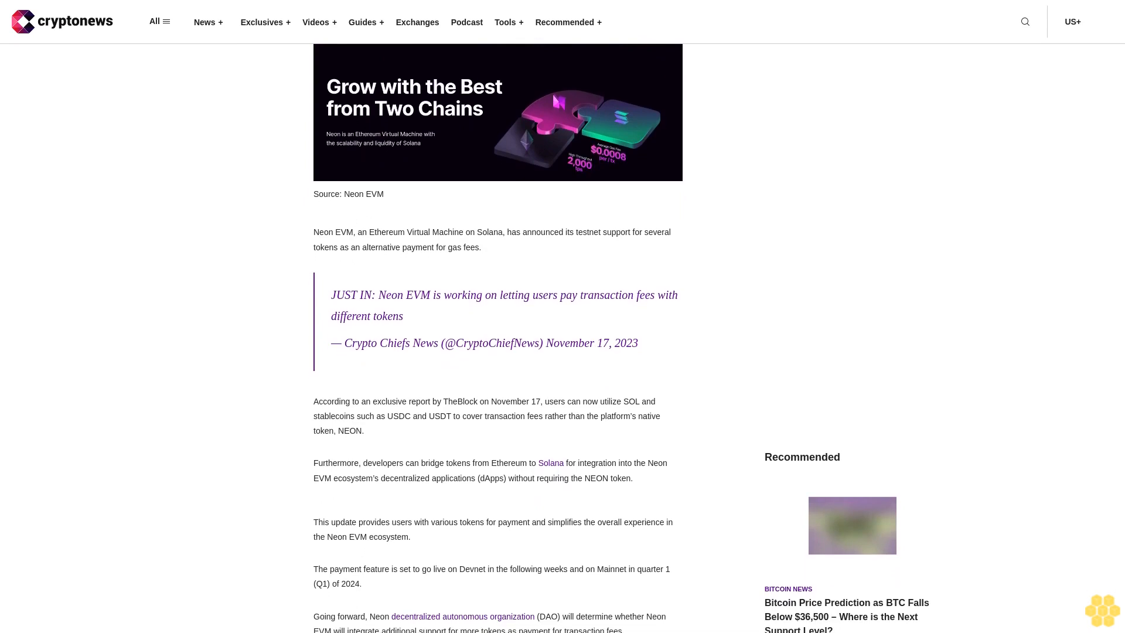
scroll(up, 3)
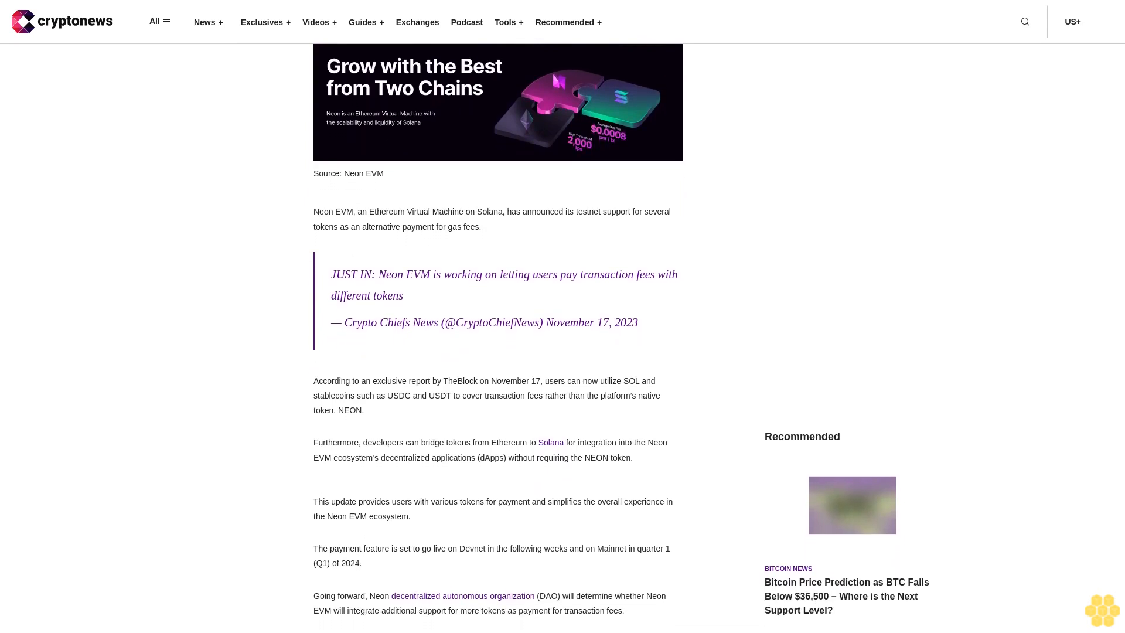
scroll(down, 3)
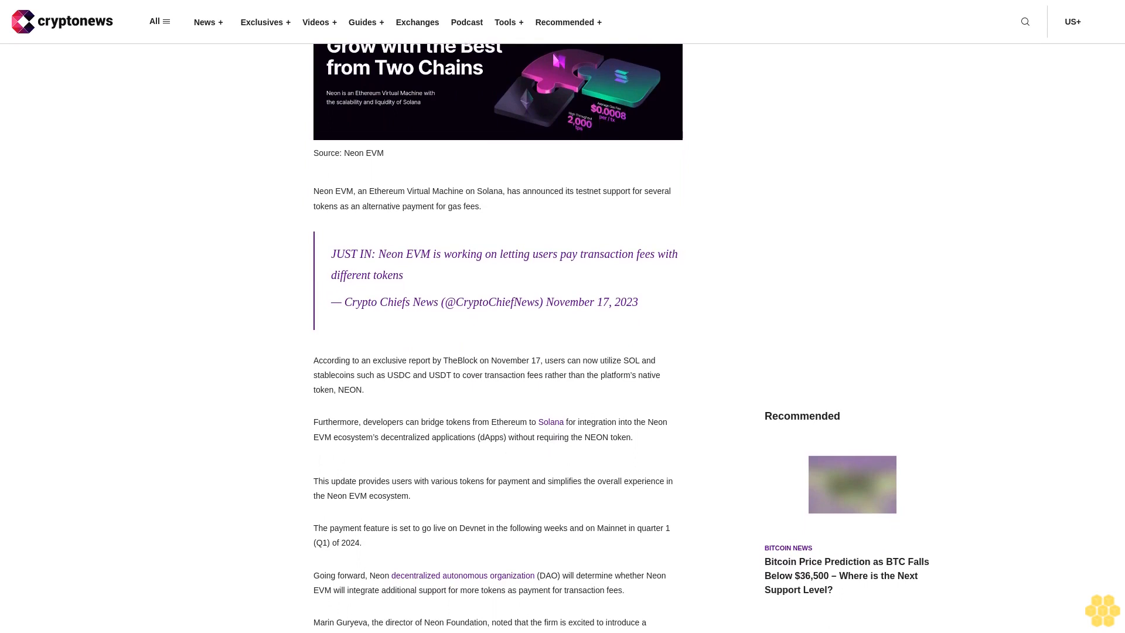
scroll(down, 3)
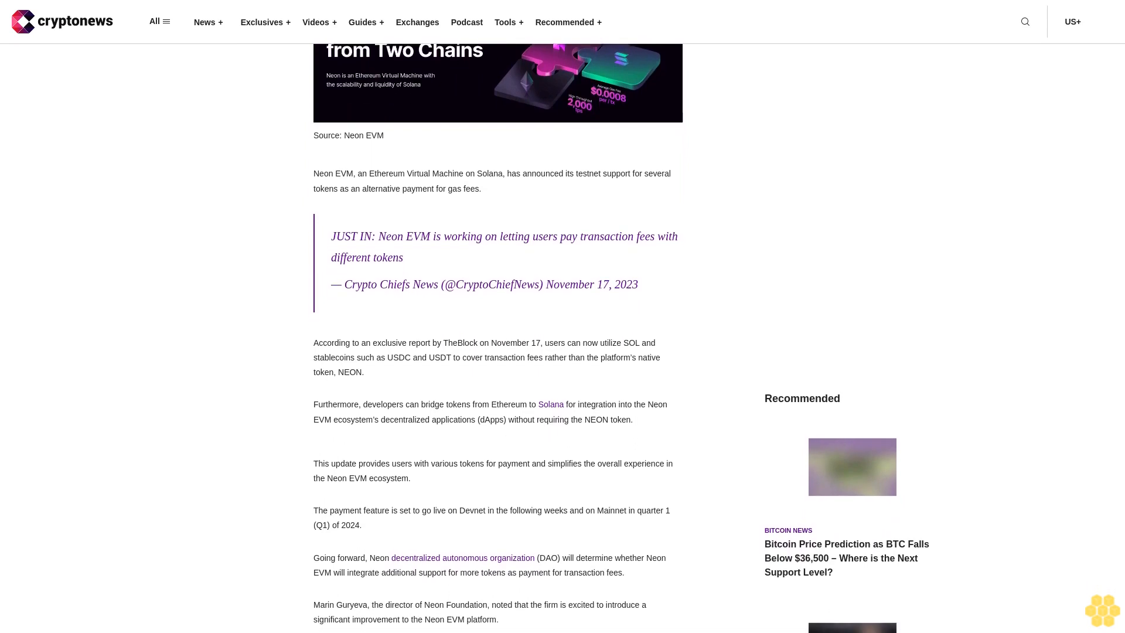
scroll(down, 3)
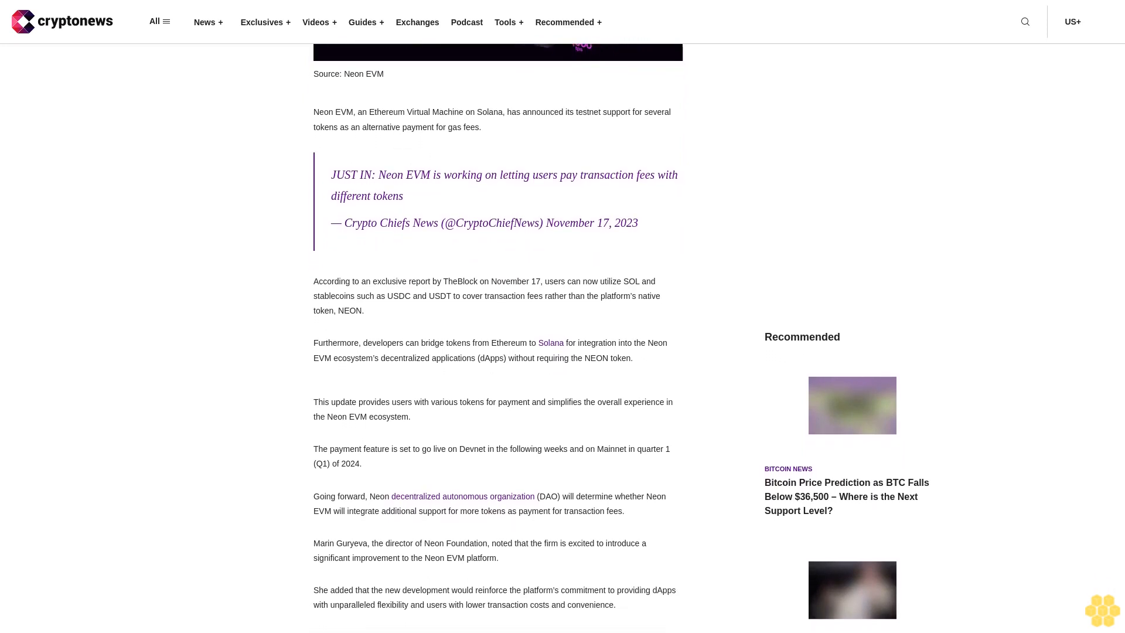
scroll(down, 3)
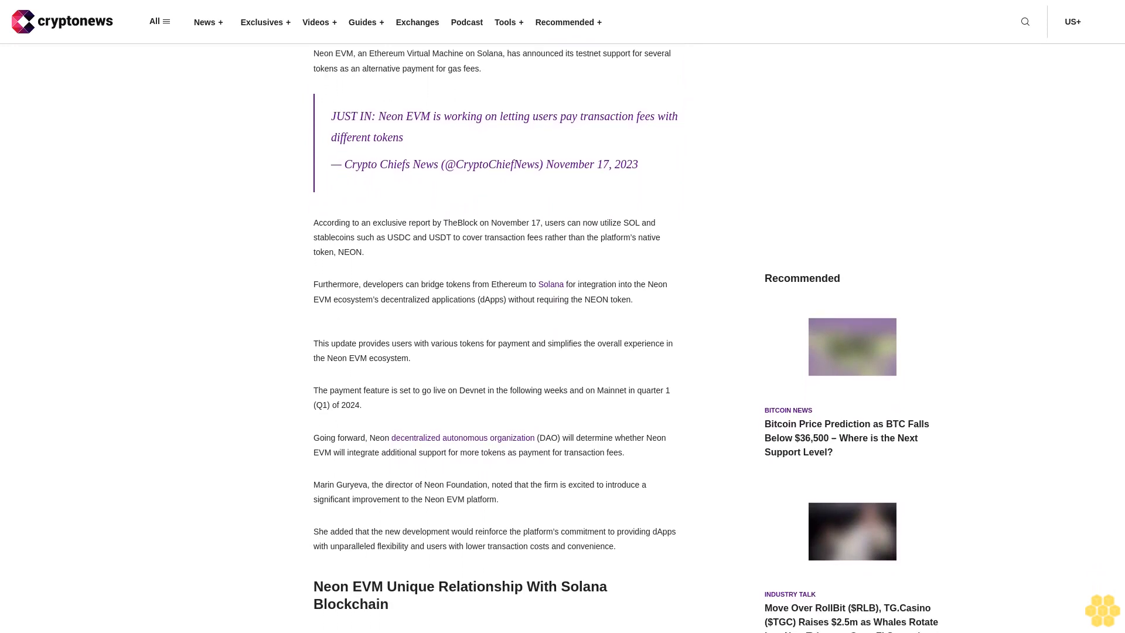
scroll(down, 3)
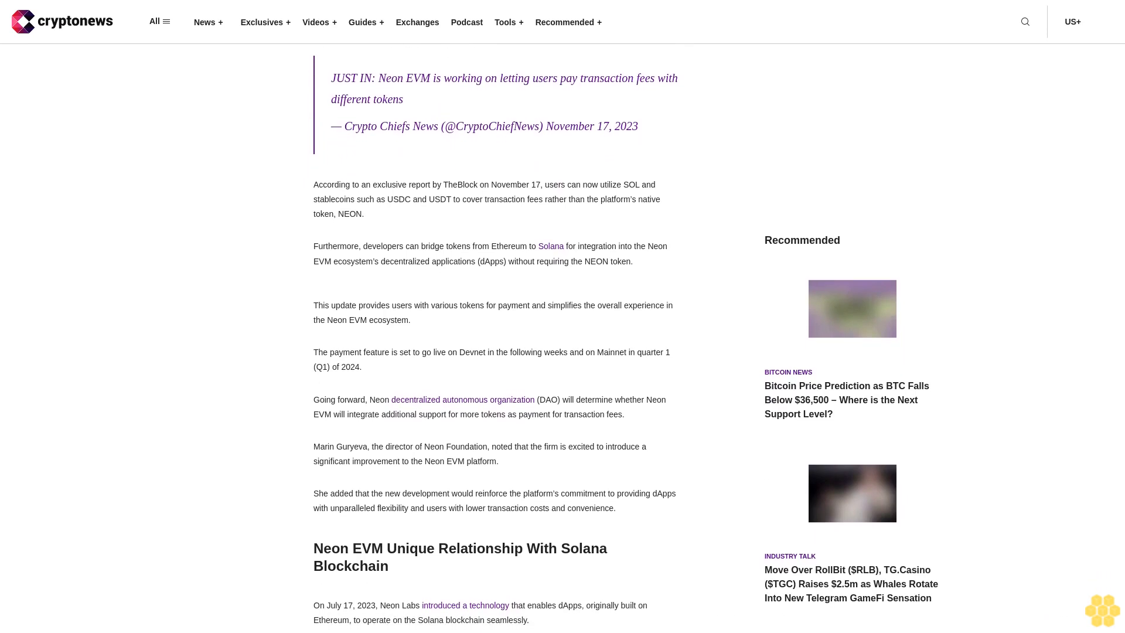
scroll(down, 3)
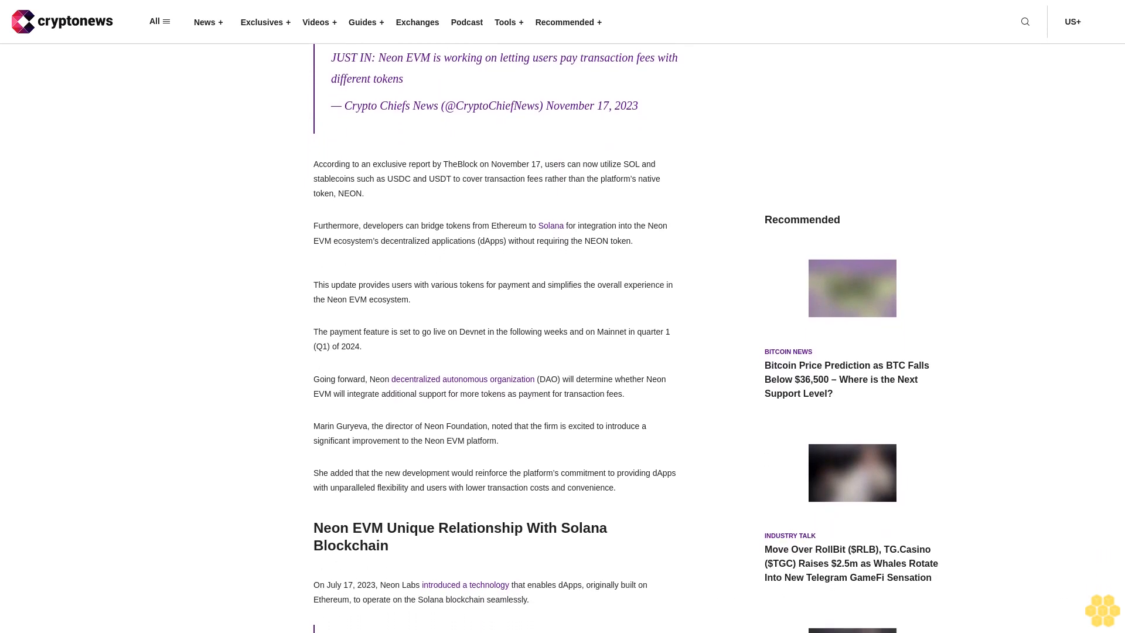
scroll(down, 3)
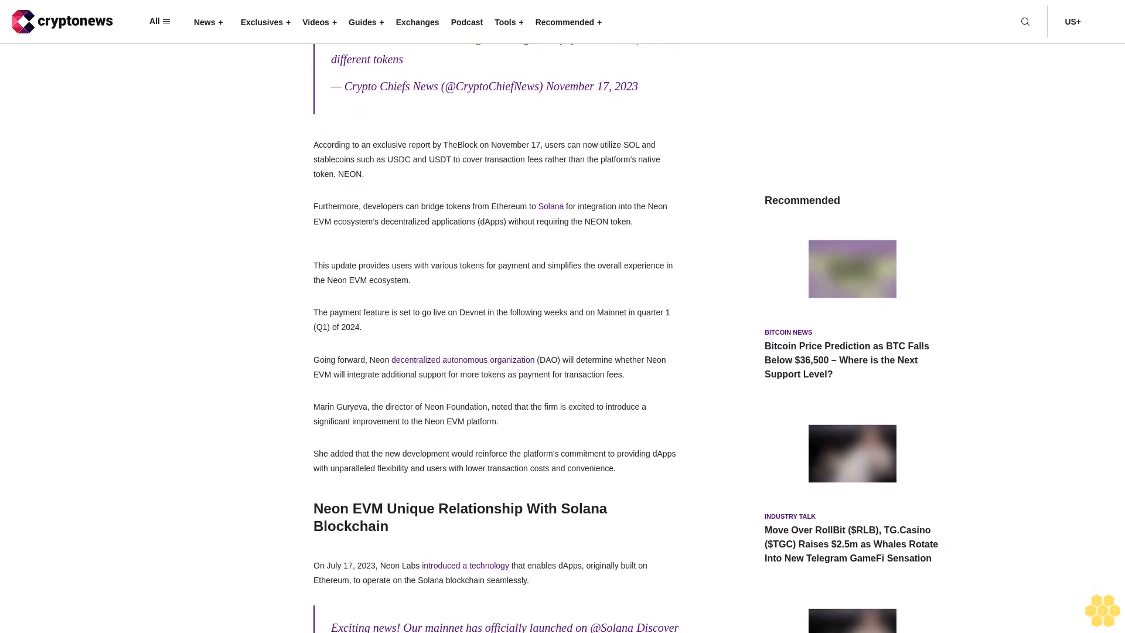
scroll(down, 3)
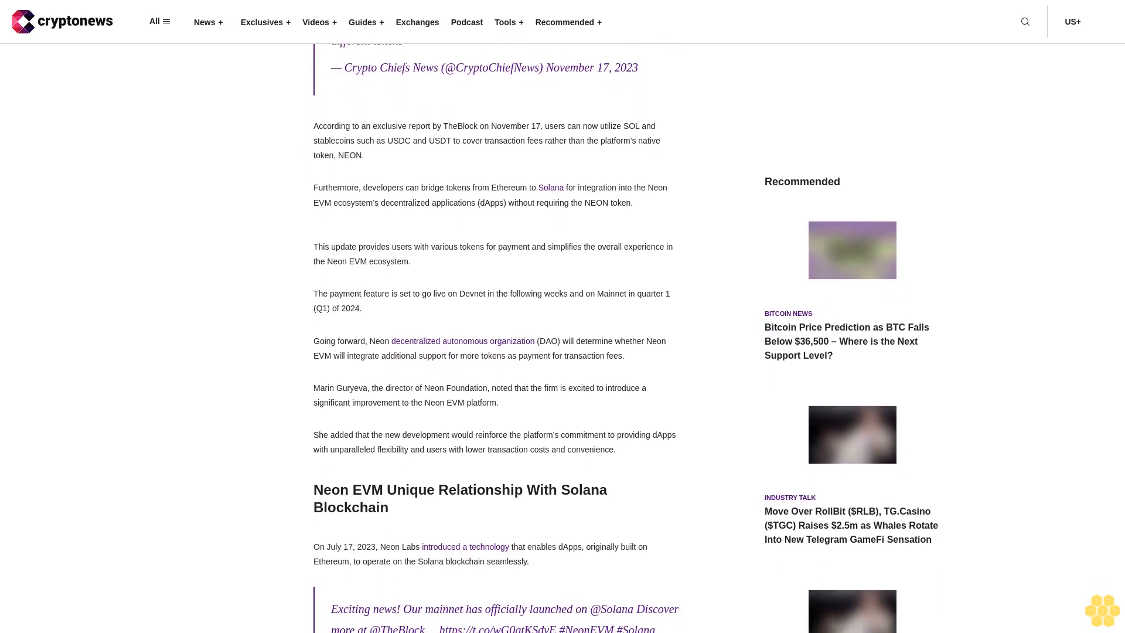
scroll(down, 3)
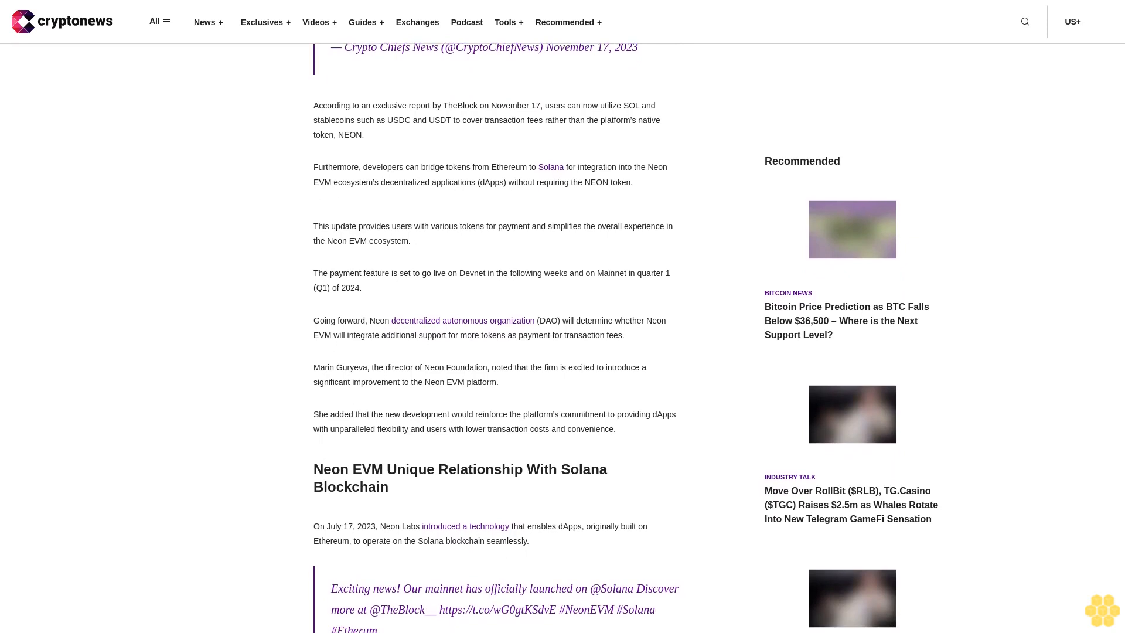
scroll(down, 3)
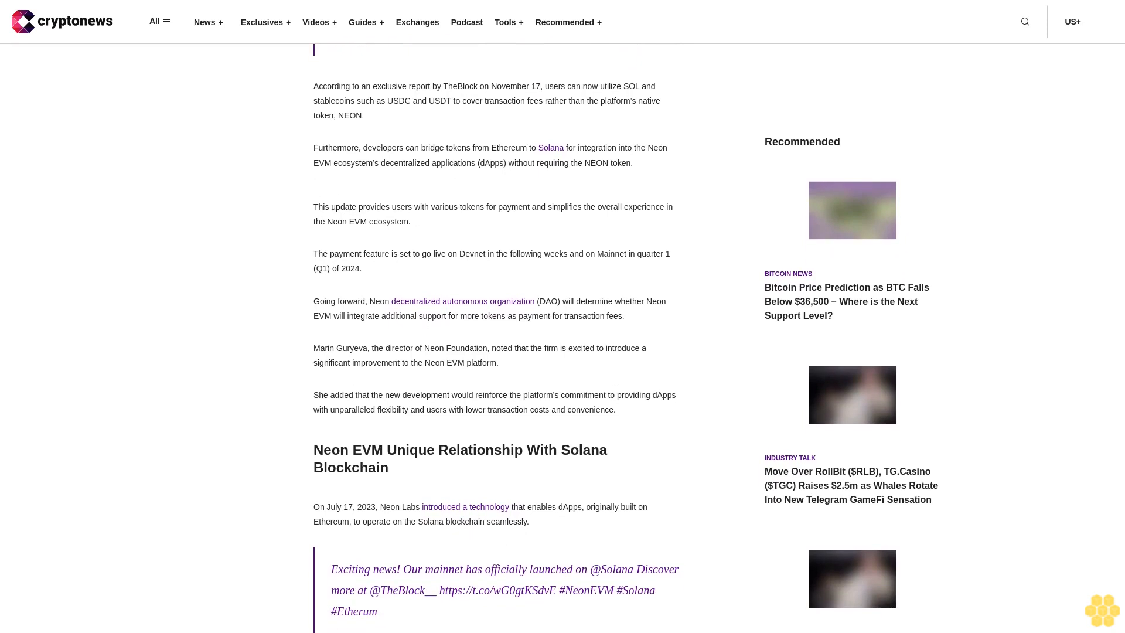
scroll(down, 3)
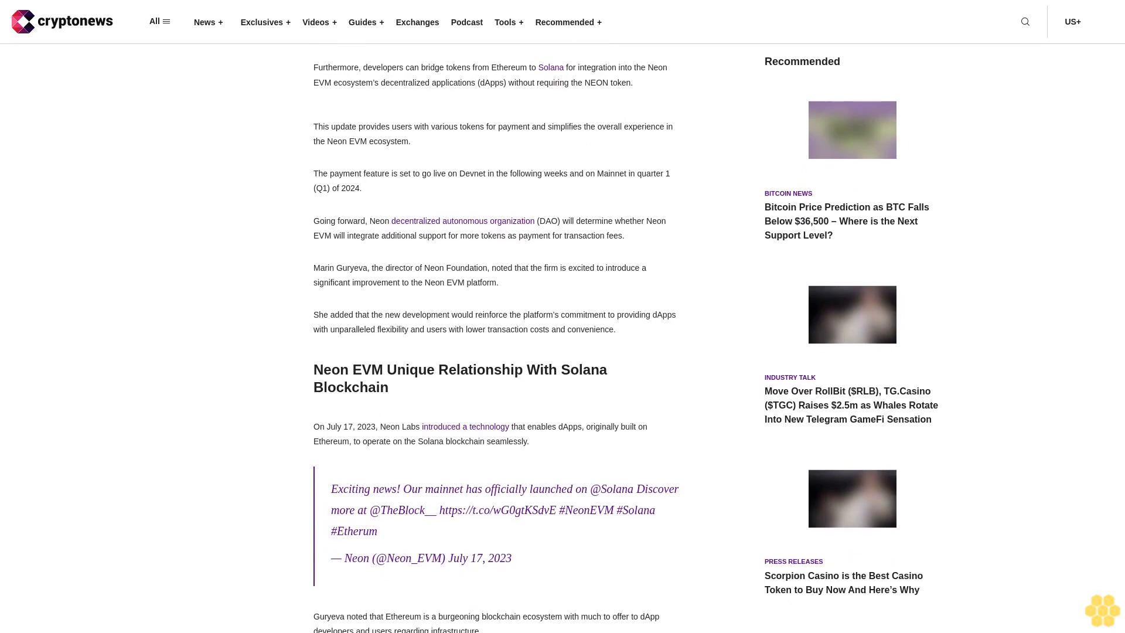
scroll(down, 3)
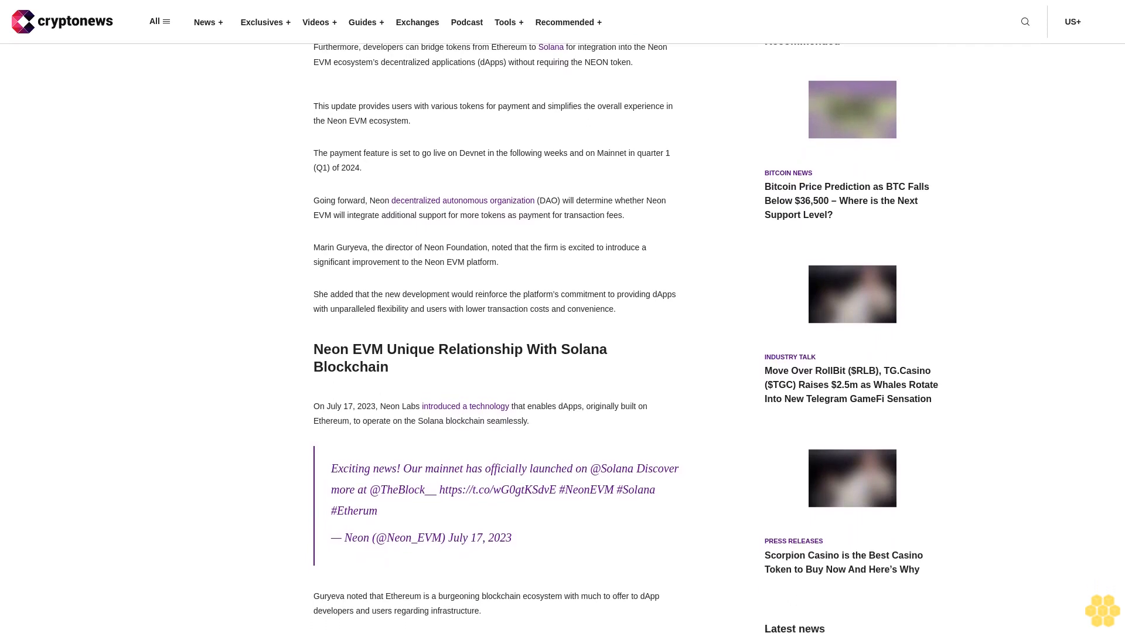
scroll(down, 3)
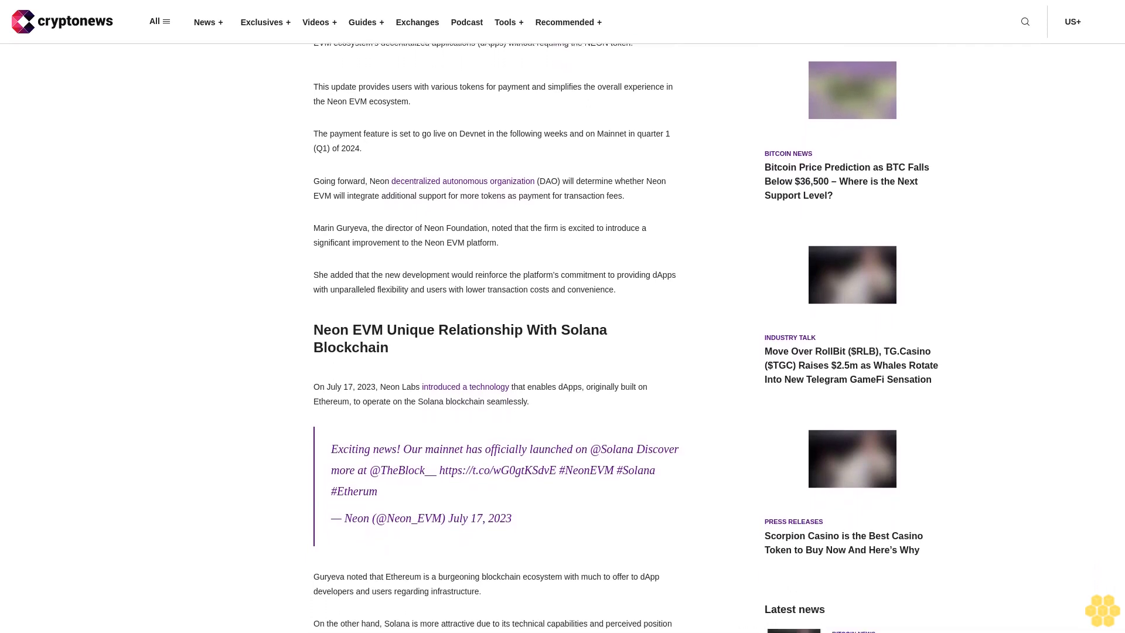
scroll(down, 3)
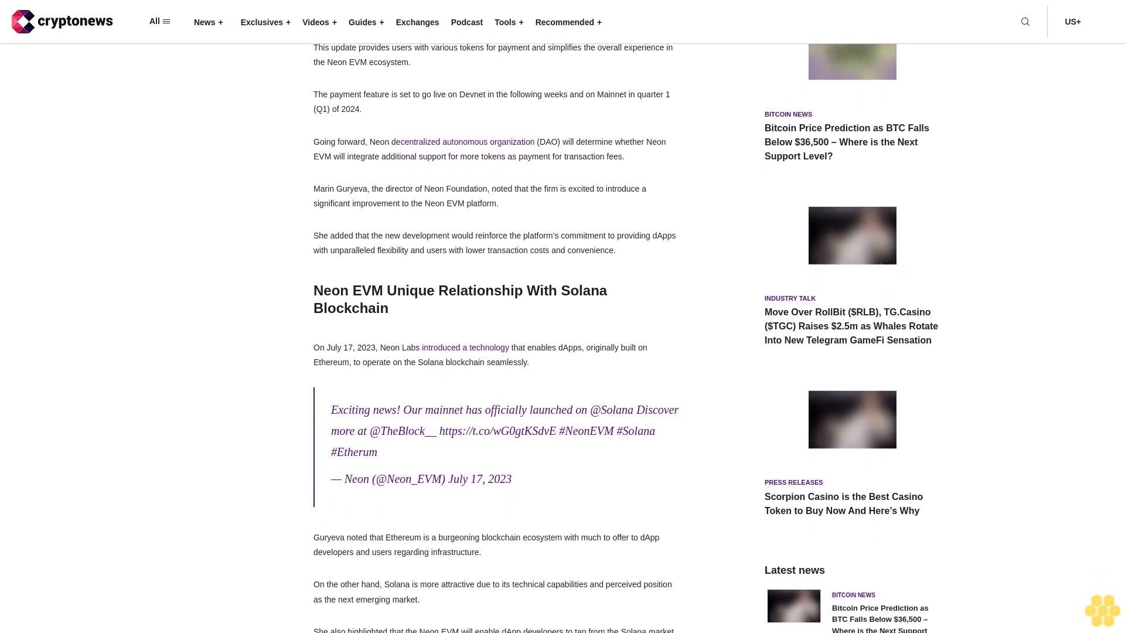
scroll(down, 3)
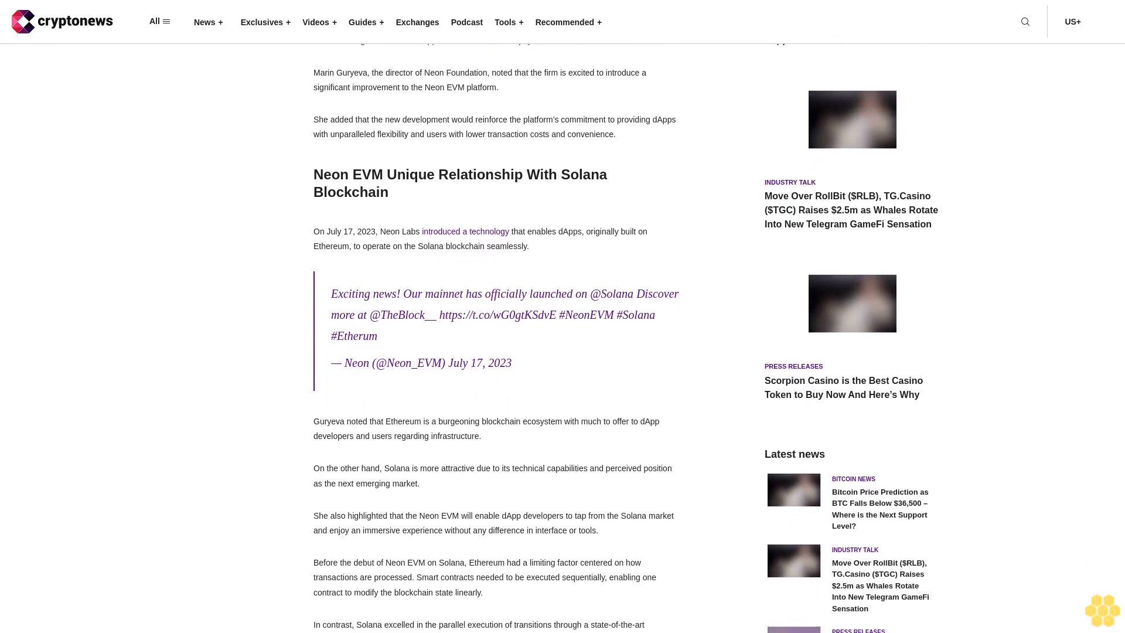
scroll(down, 3)
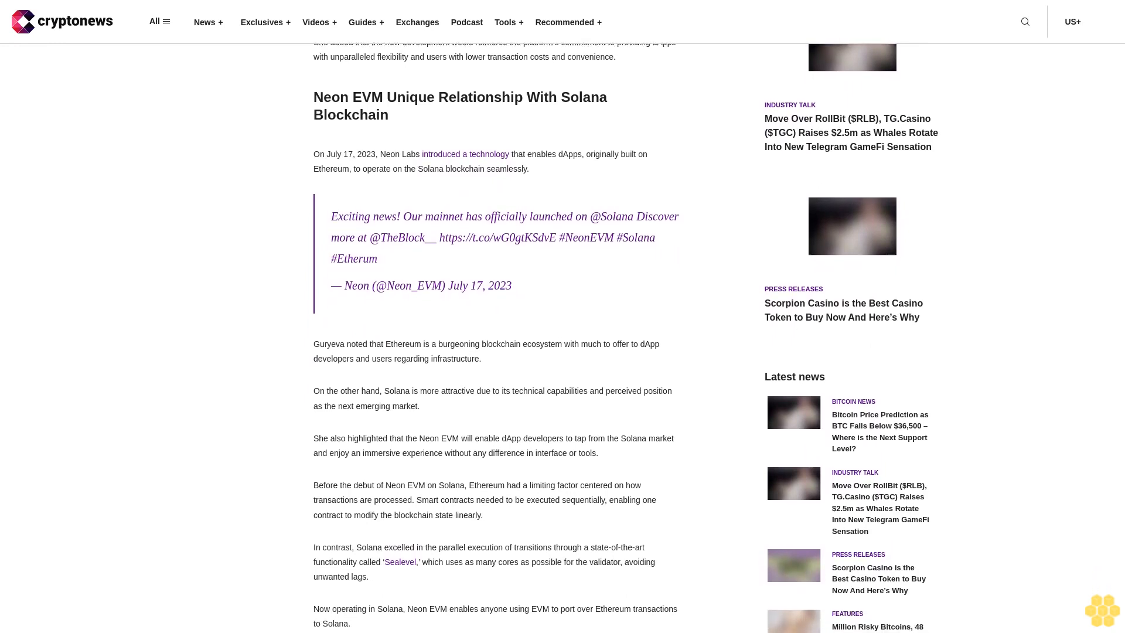
scroll(down, 3)
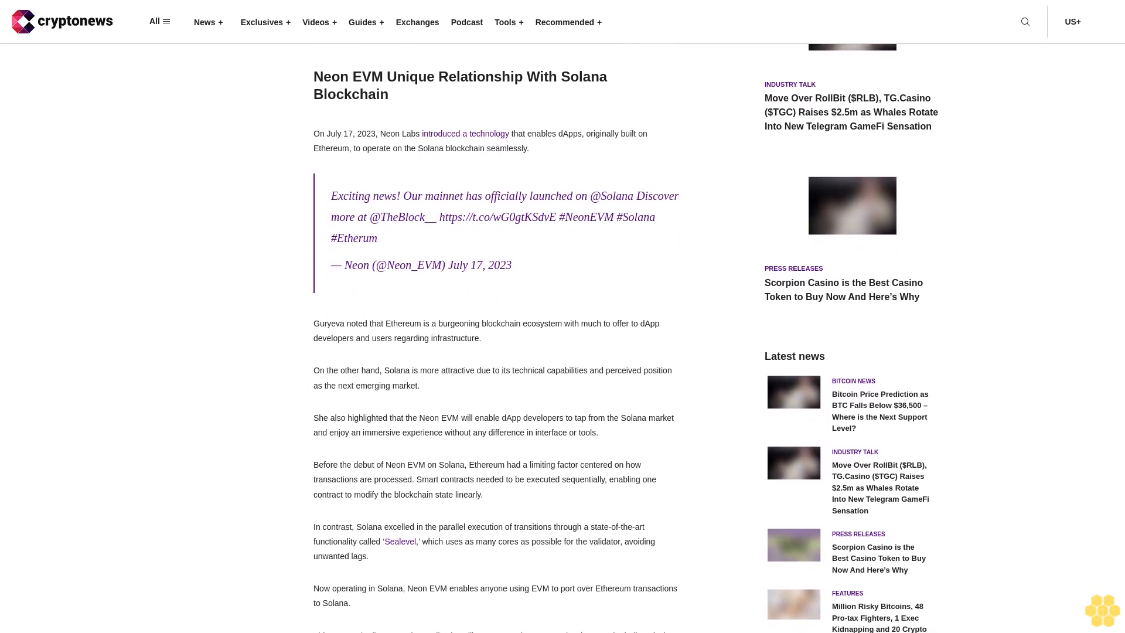
scroll(down, 3)
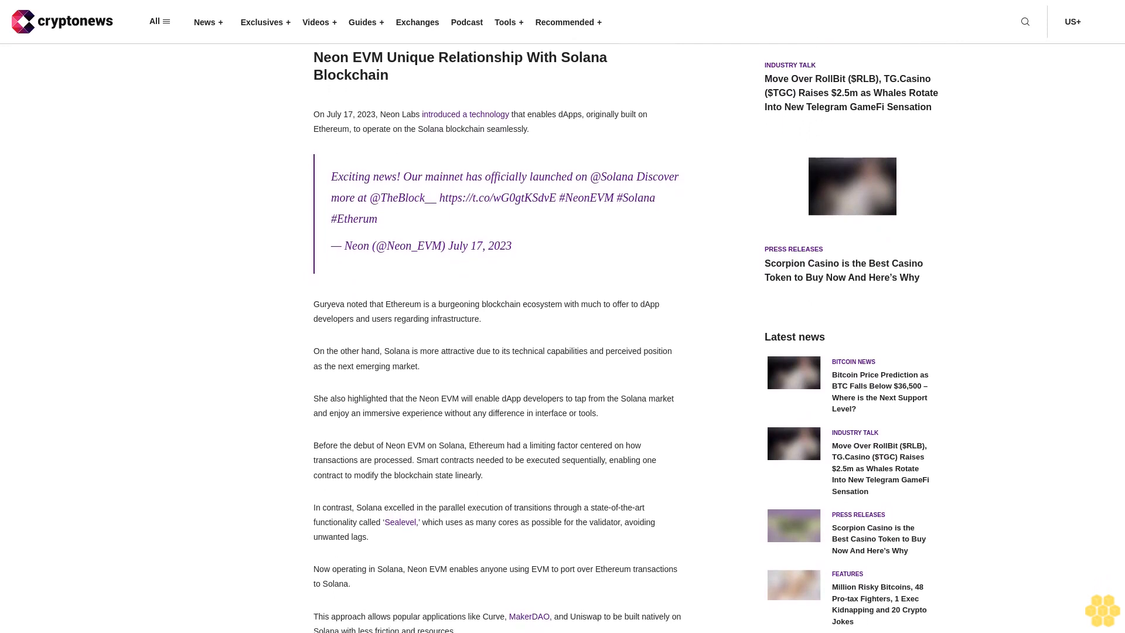
scroll(down, 3)
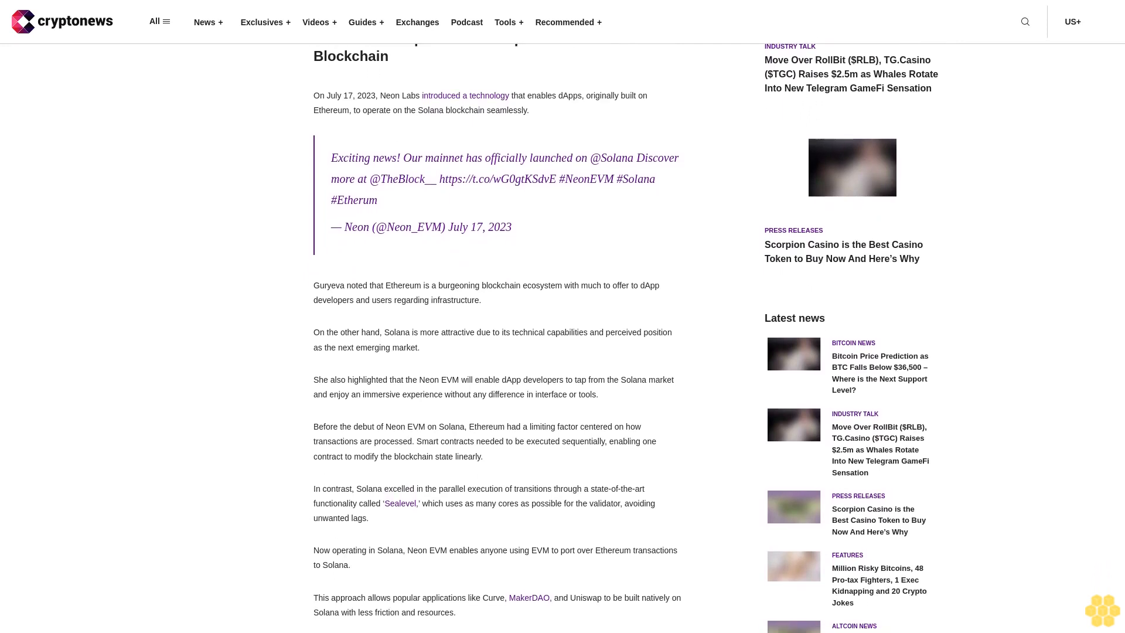
scroll(down, 3)
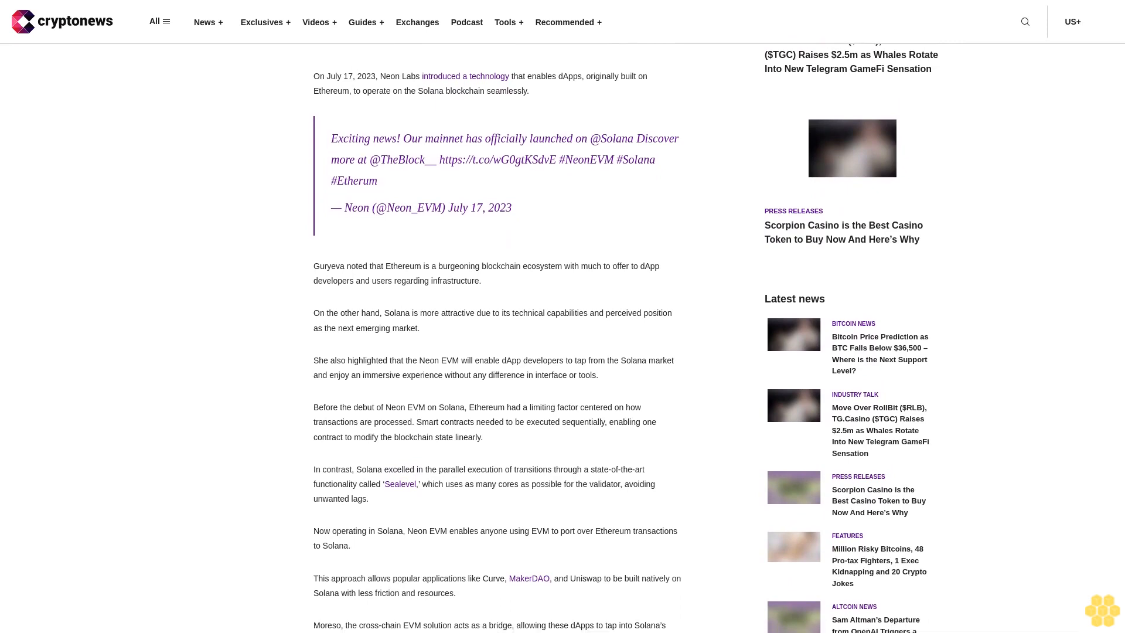
scroll(down, 3)
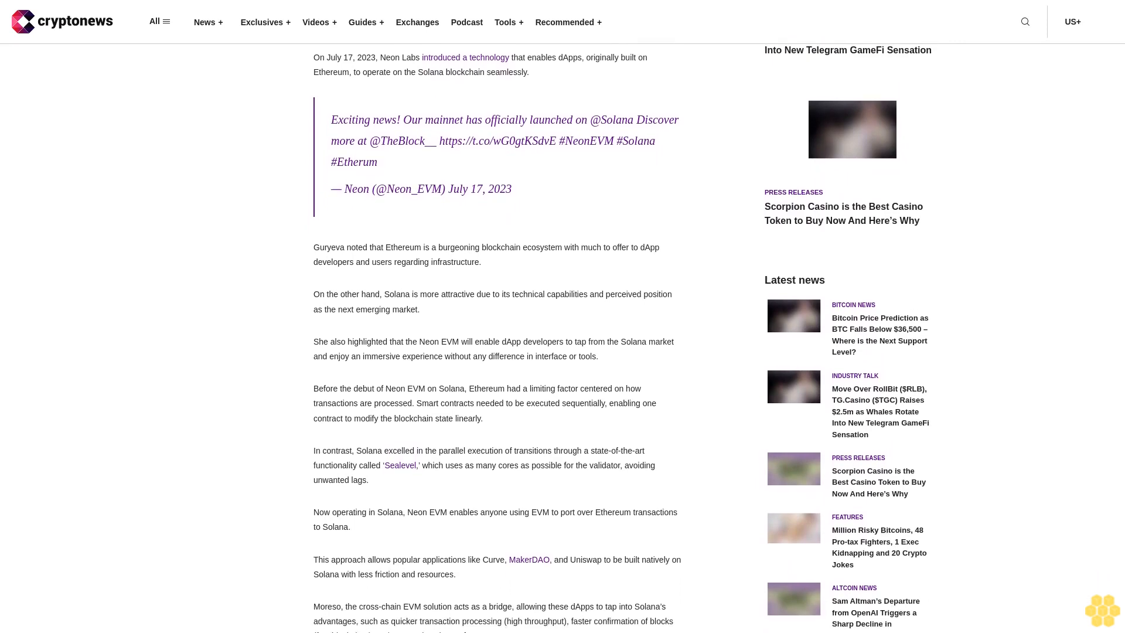
scroll(down, 3)
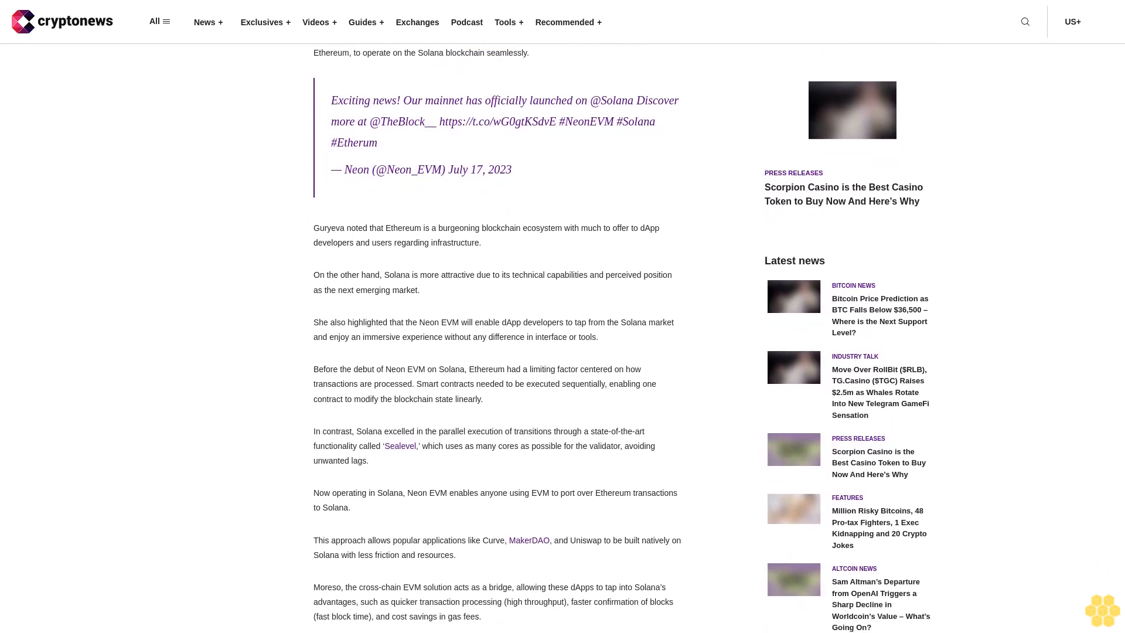
scroll(down, 3)
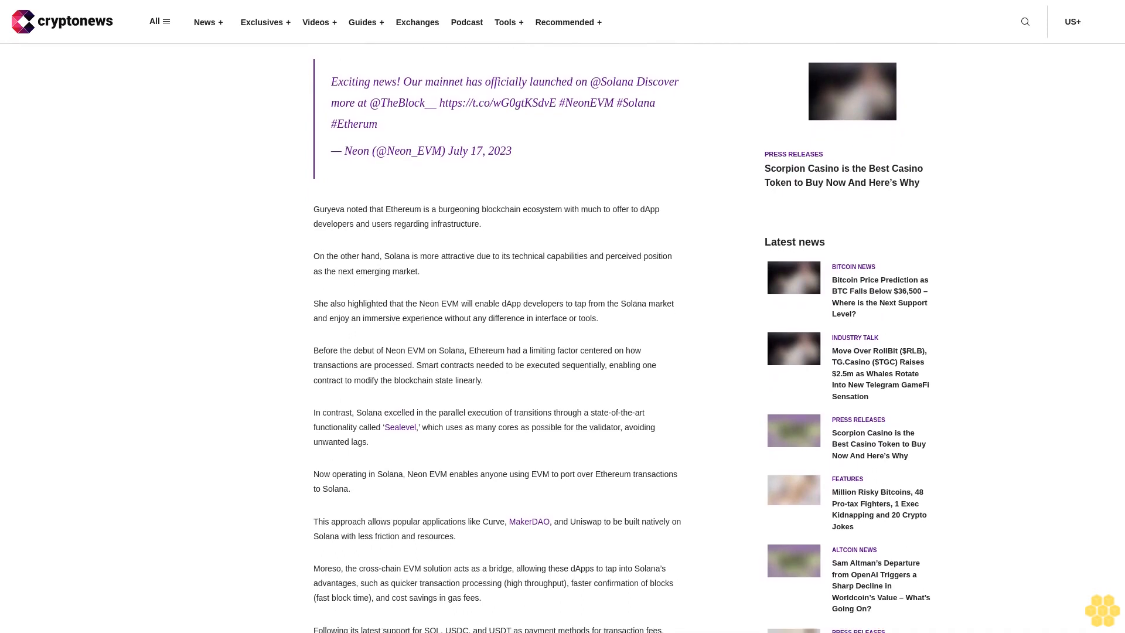
scroll(down, 3)
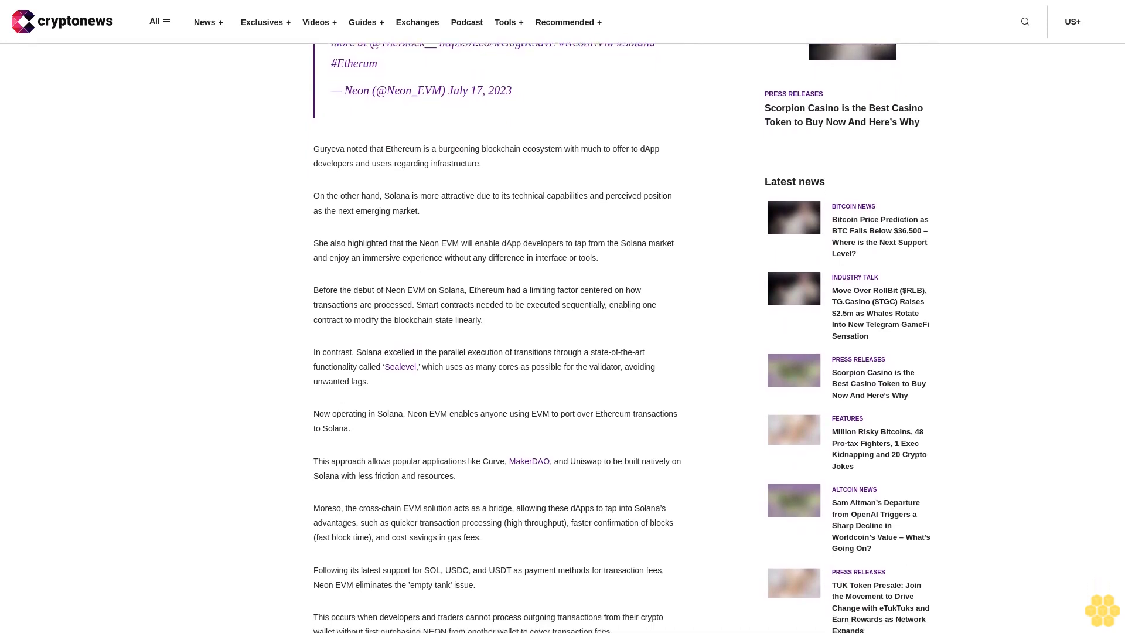
scroll(down, 3)
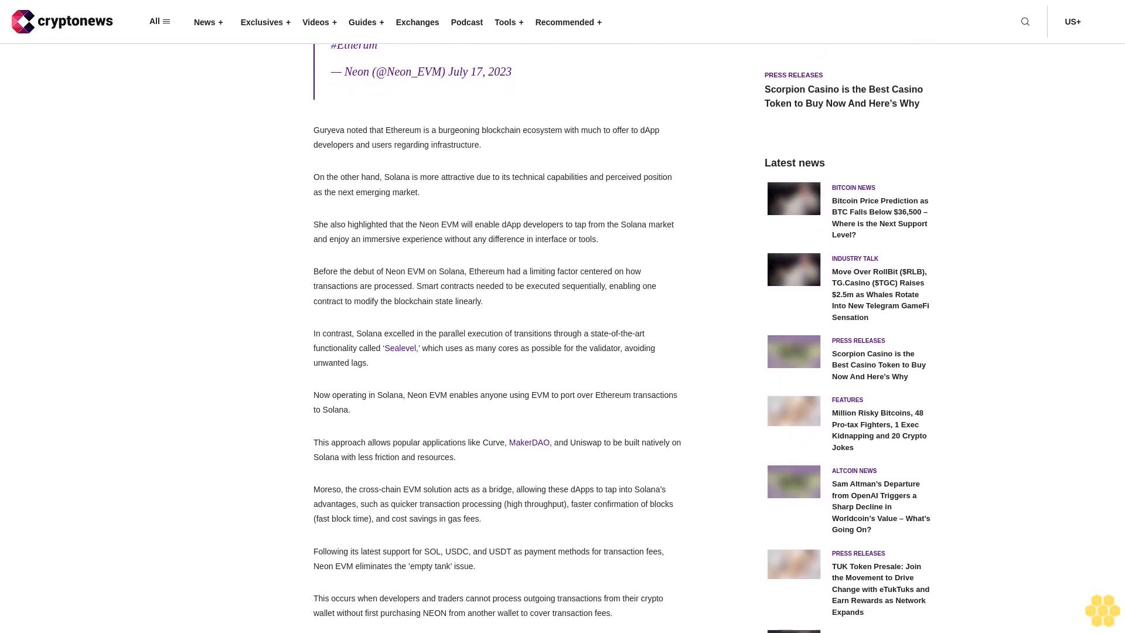
scroll(down, 3)
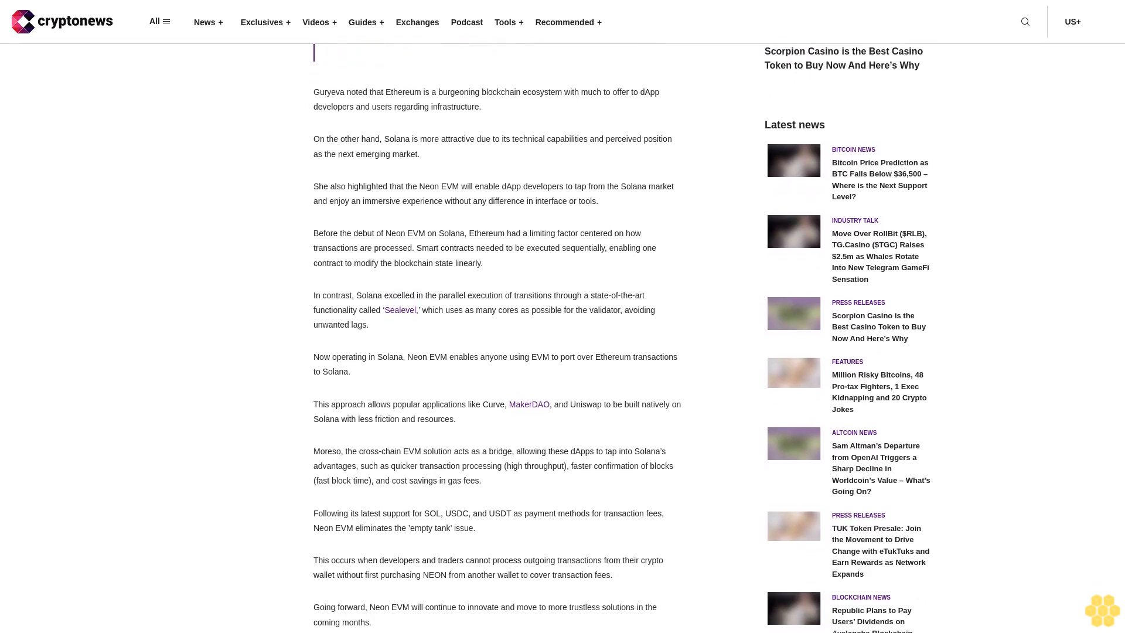
scroll(down, 3)
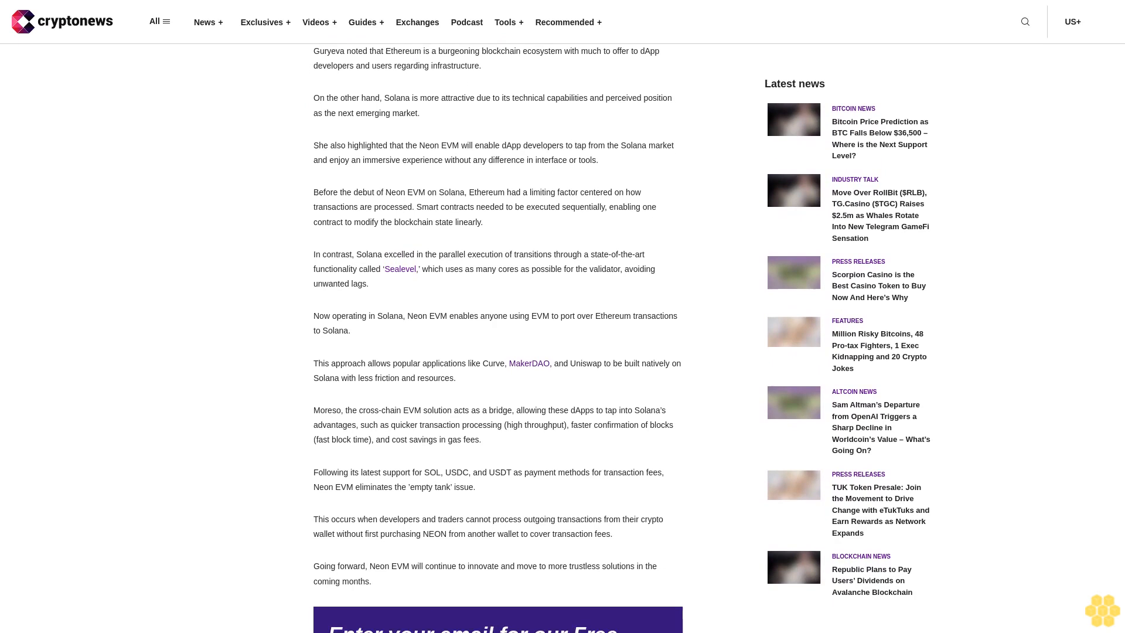
scroll(down, 3)
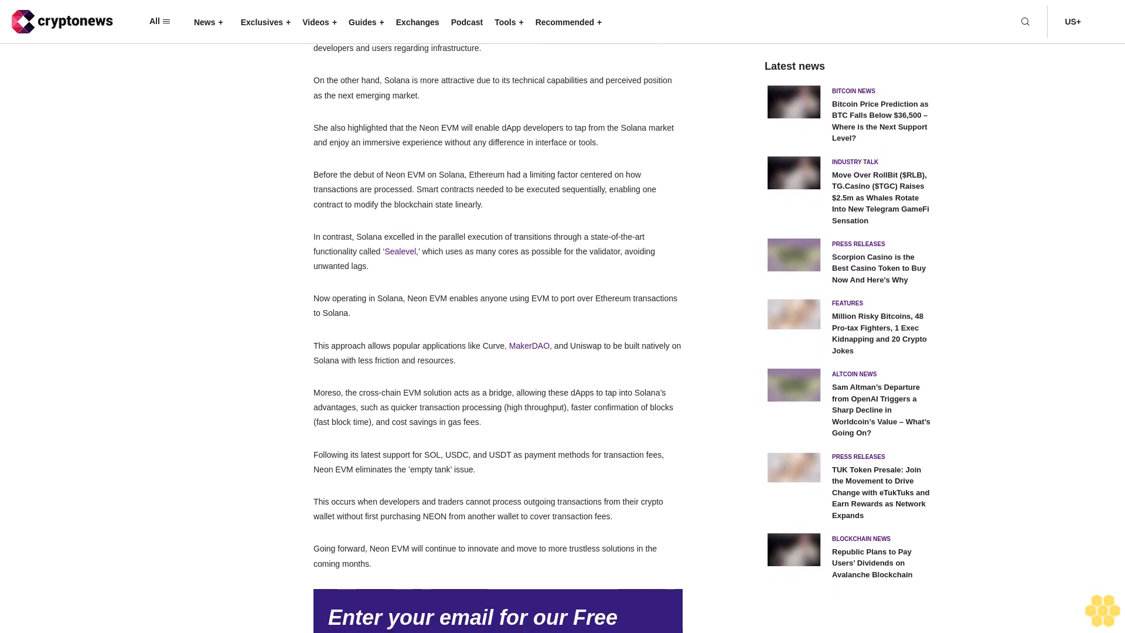
scroll(down, 3)
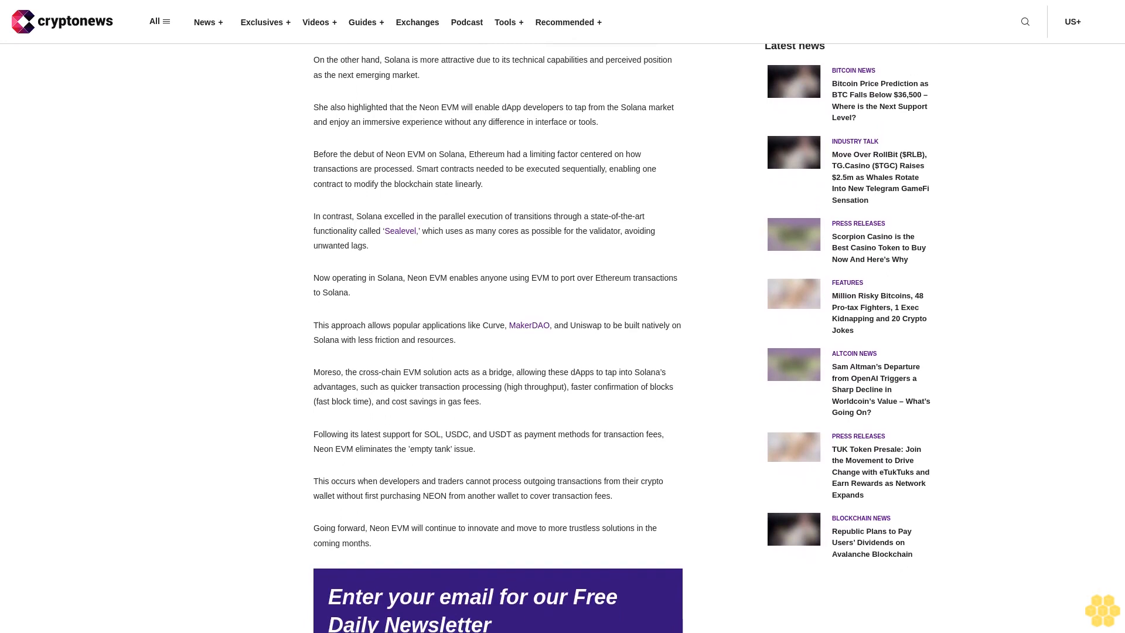
scroll(down, 3)
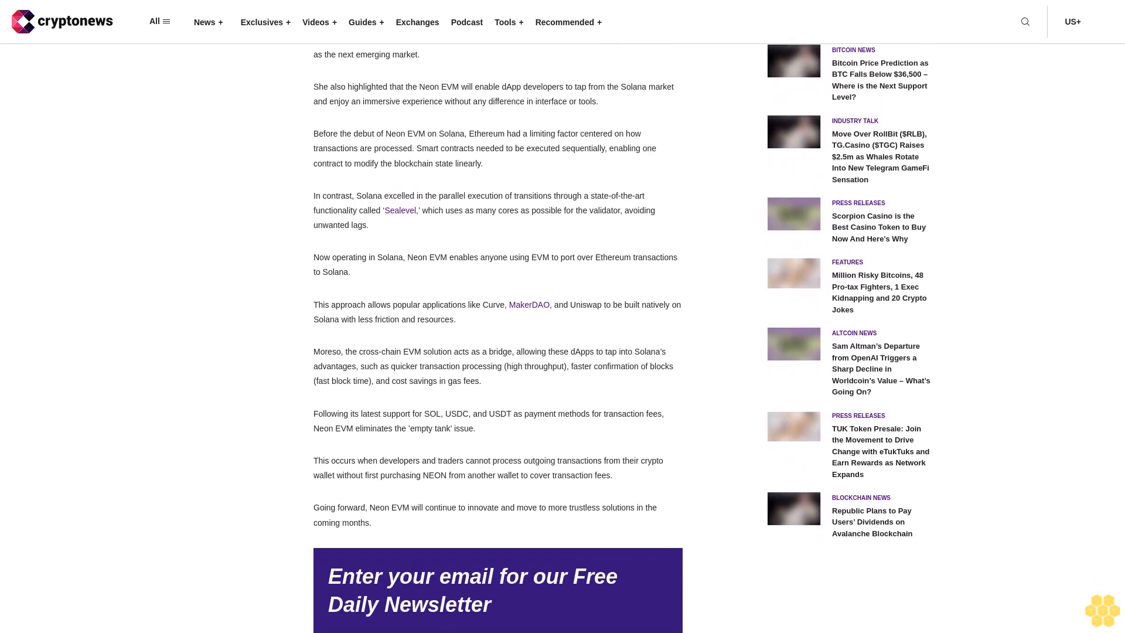
scroll(down, 3)
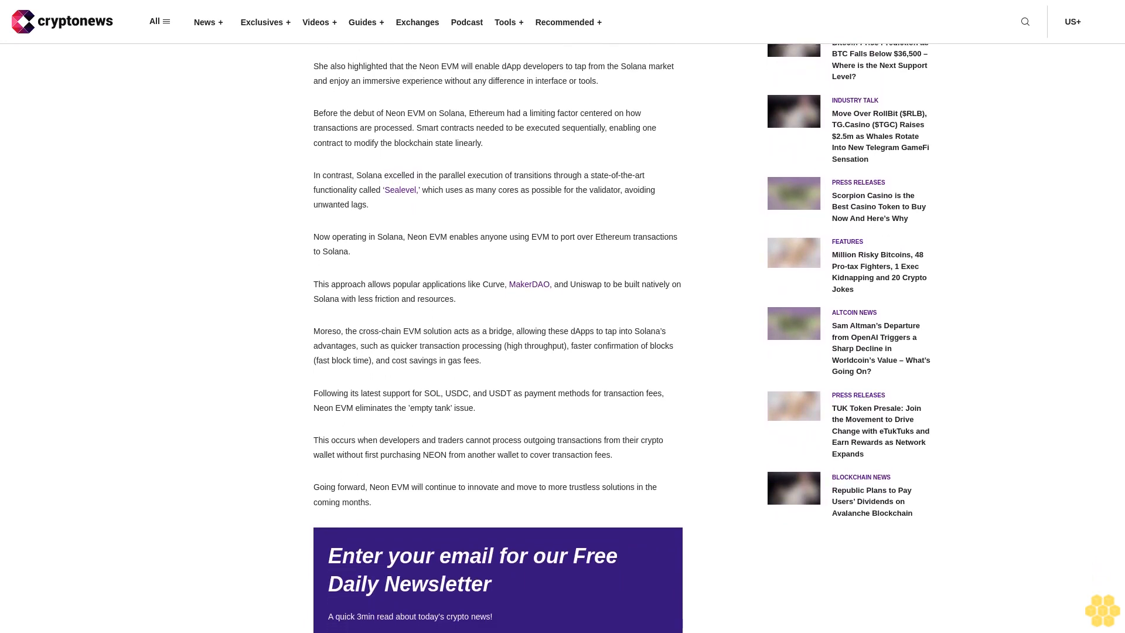
scroll(down, 3)
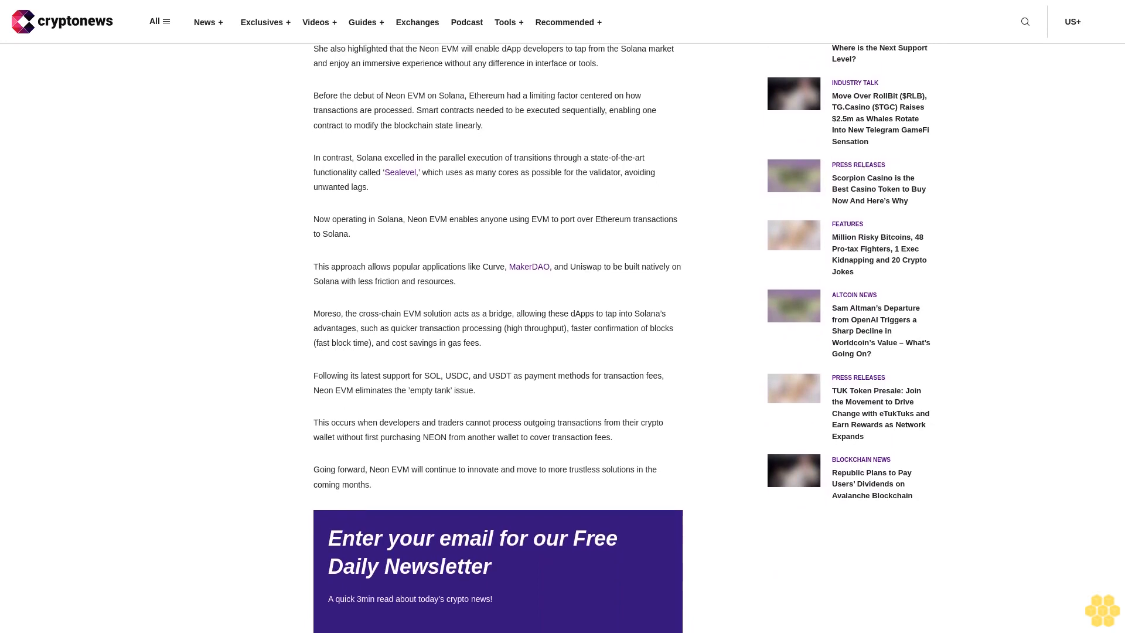
scroll(down, 3)
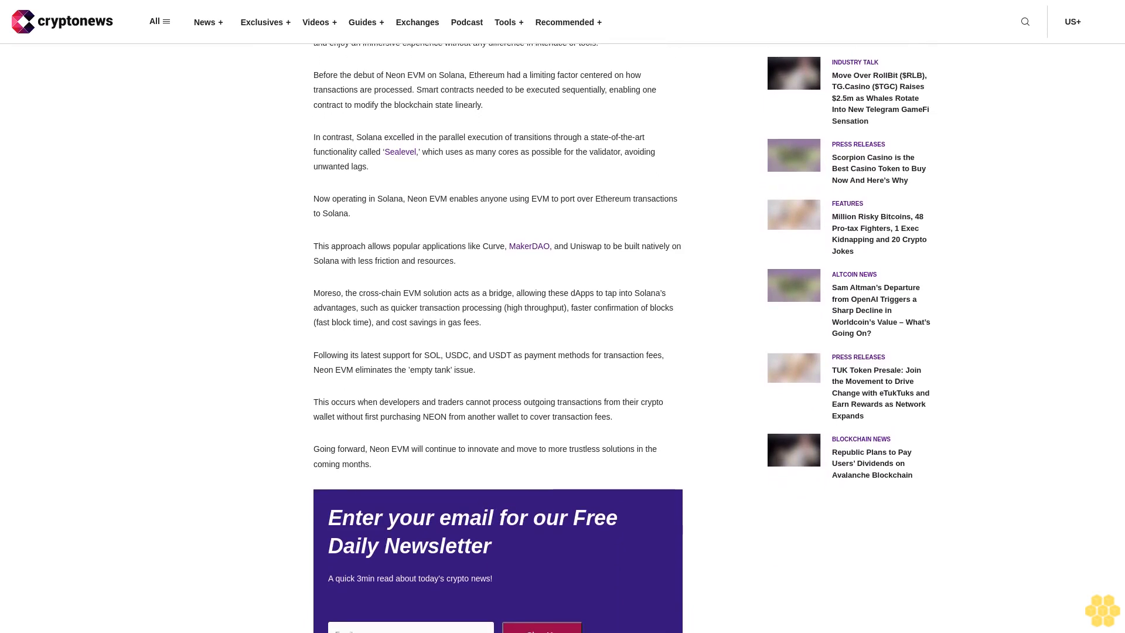
scroll(down, 3)
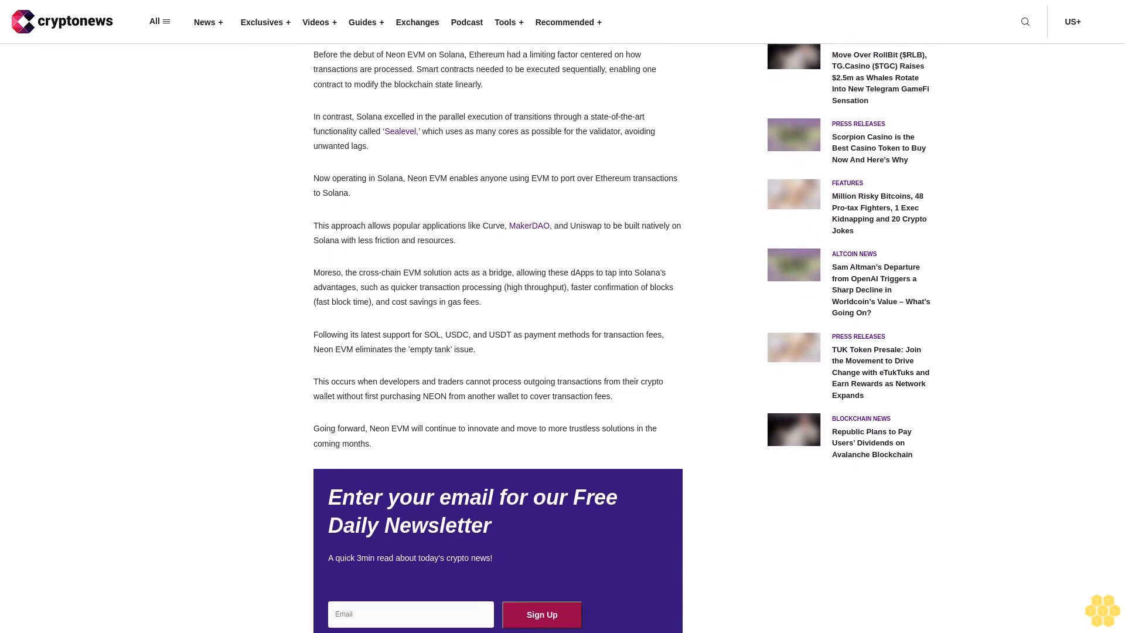
scroll(down, 3)
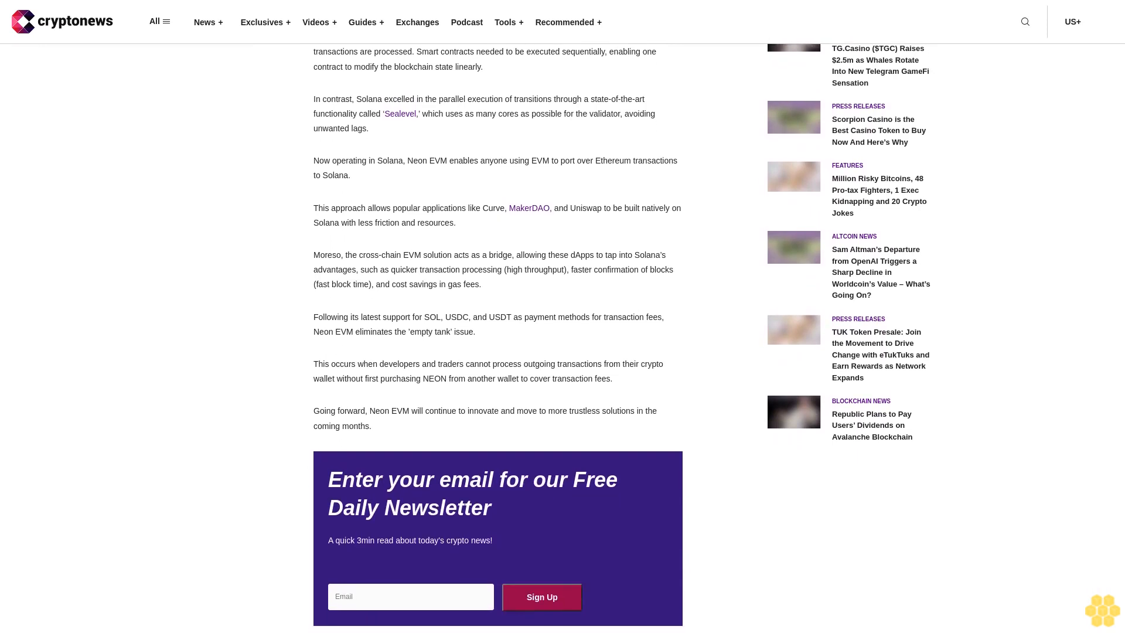
scroll(down, 3)
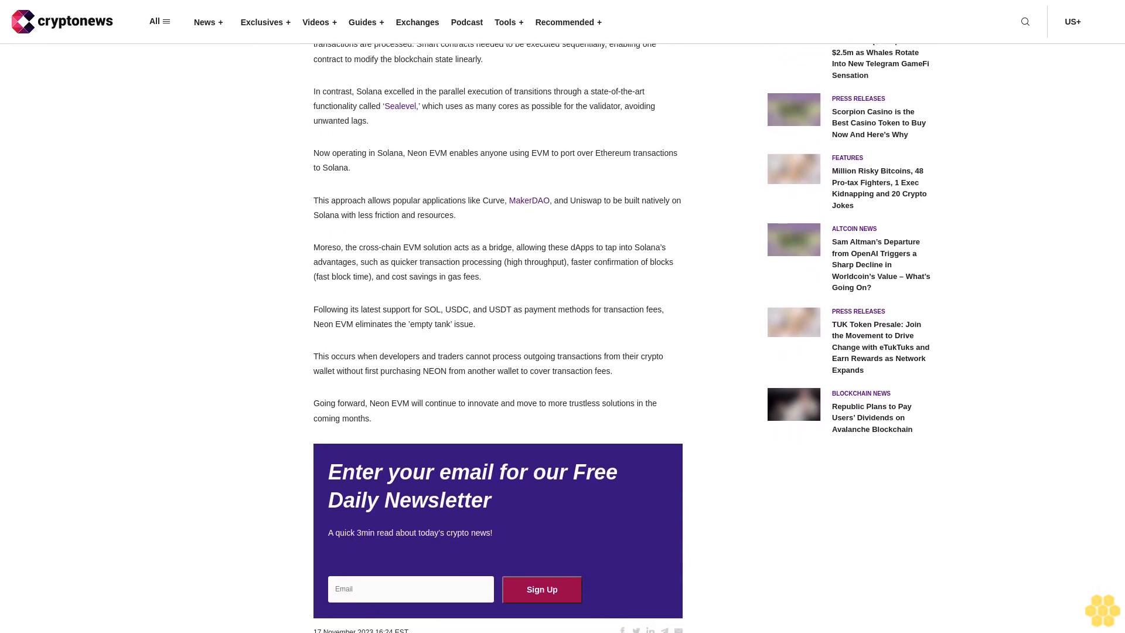